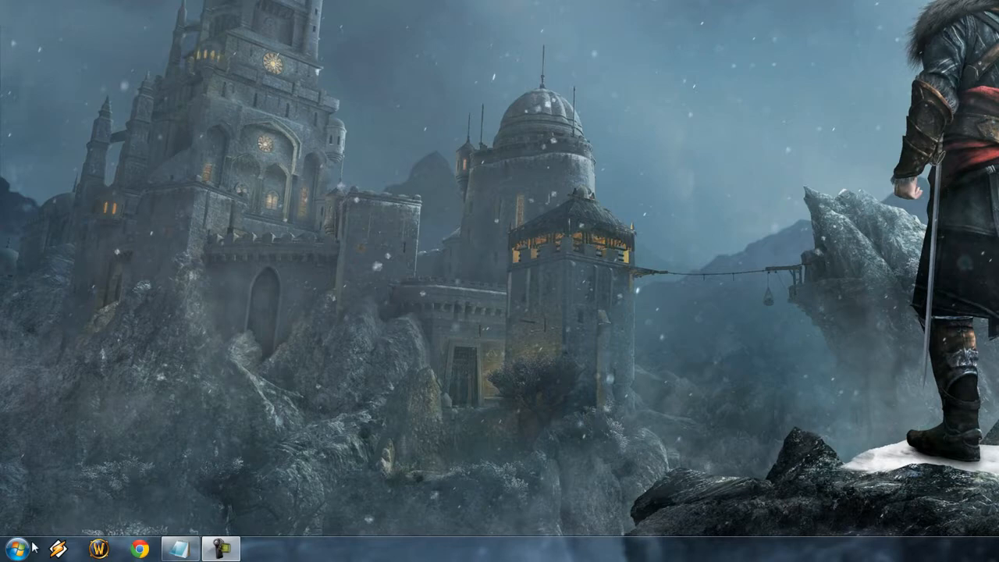
Search the Start menu for msconfig and launch System Configuration.
left_click(16, 546)
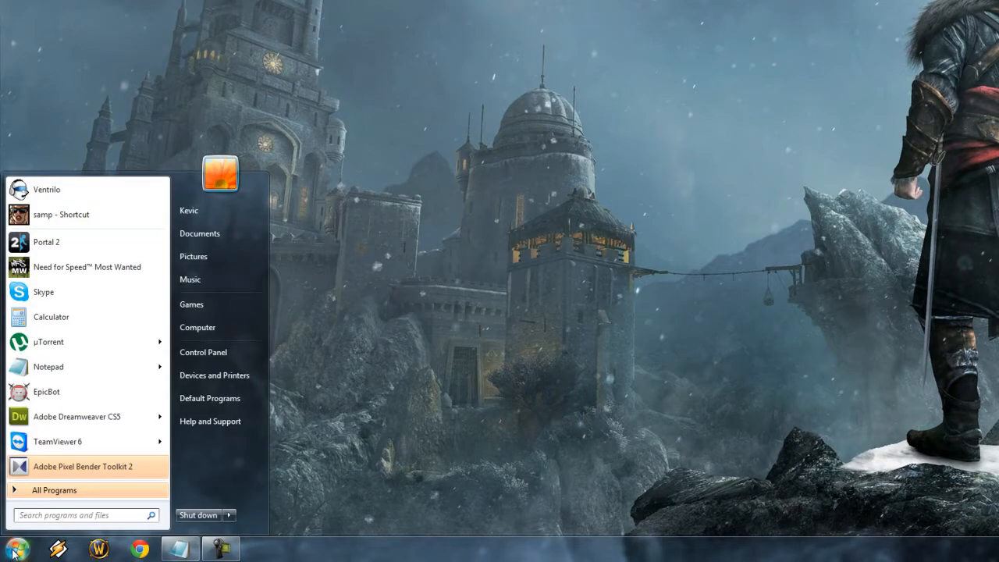
type("msconfig")
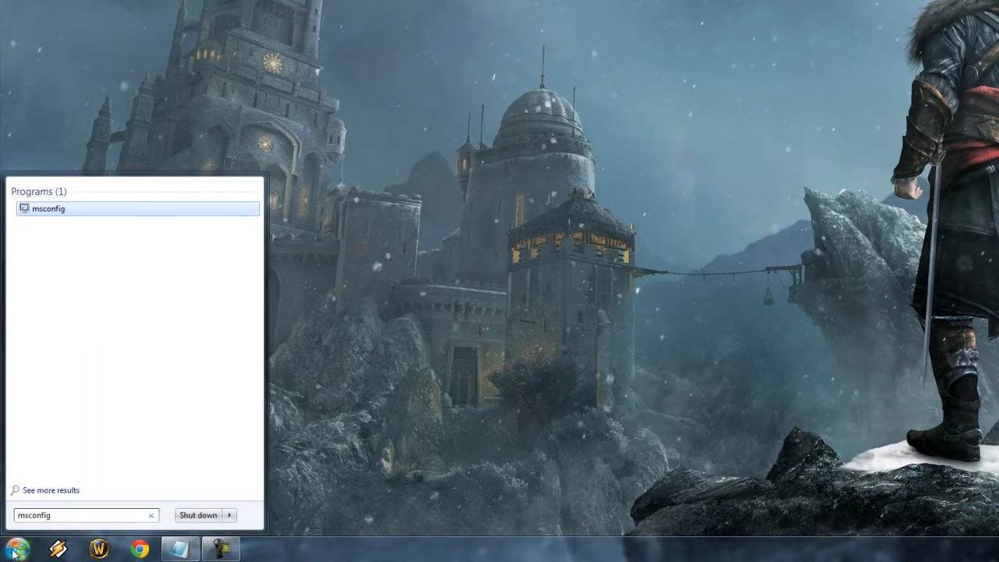
left_click(49, 208)
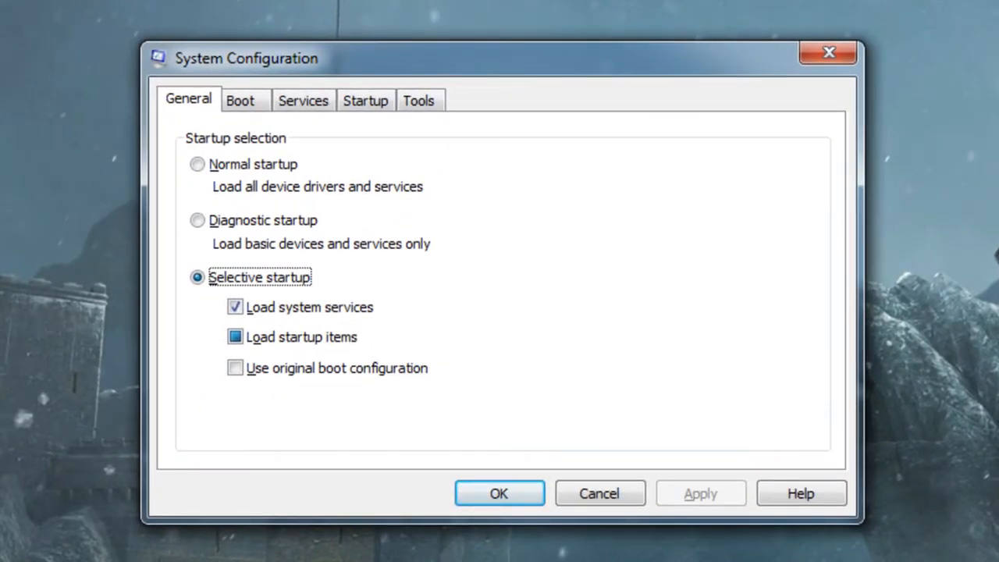
Show the Boot tab, with No GUI boot enabled and a 30-second timeout.
left_click(243, 100)
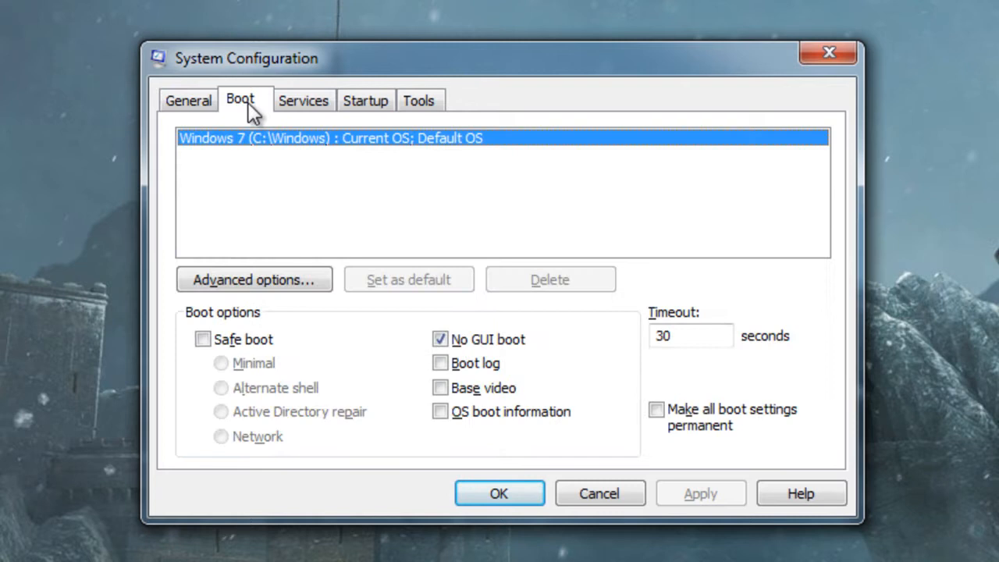
mouse_move(478, 355)
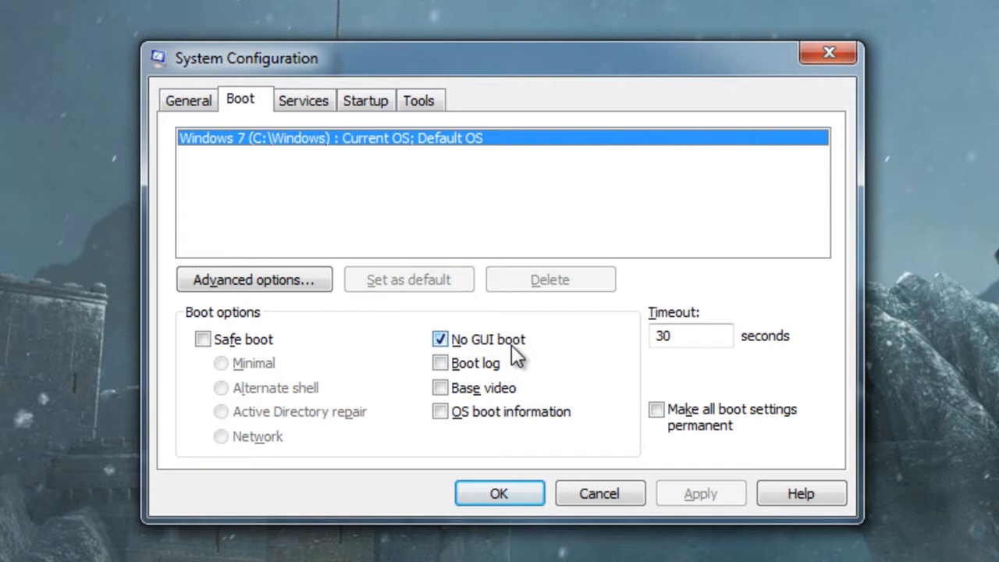
mouse_move(482, 326)
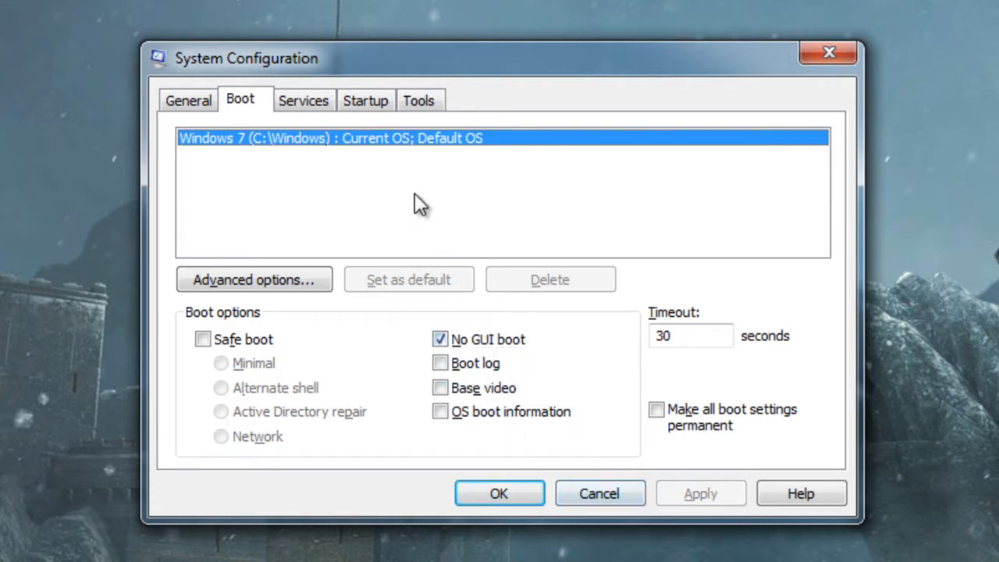
Review the startup items list, leaving five enabled, and apply with OK.
left_click(366, 100)
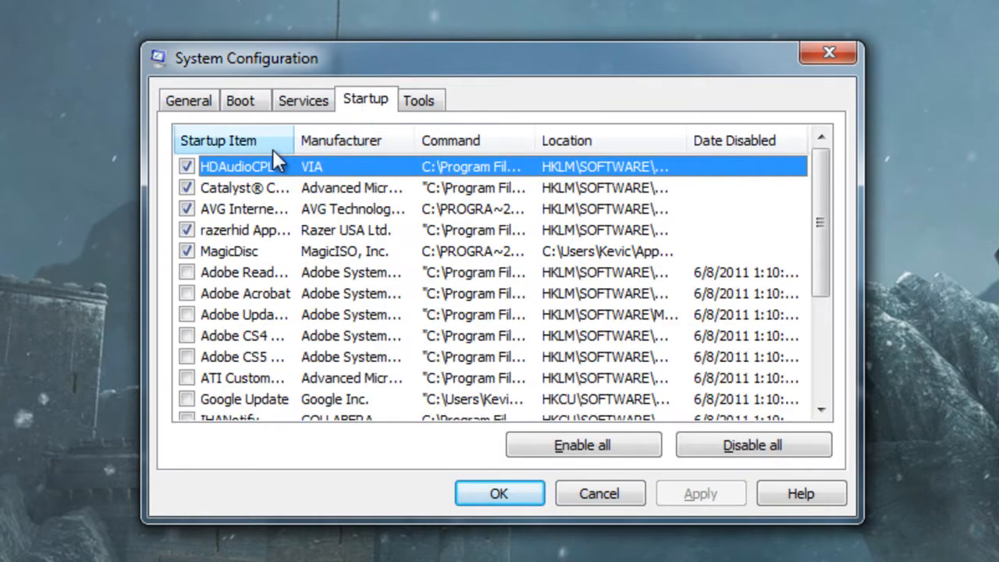
scroll("down", 3)
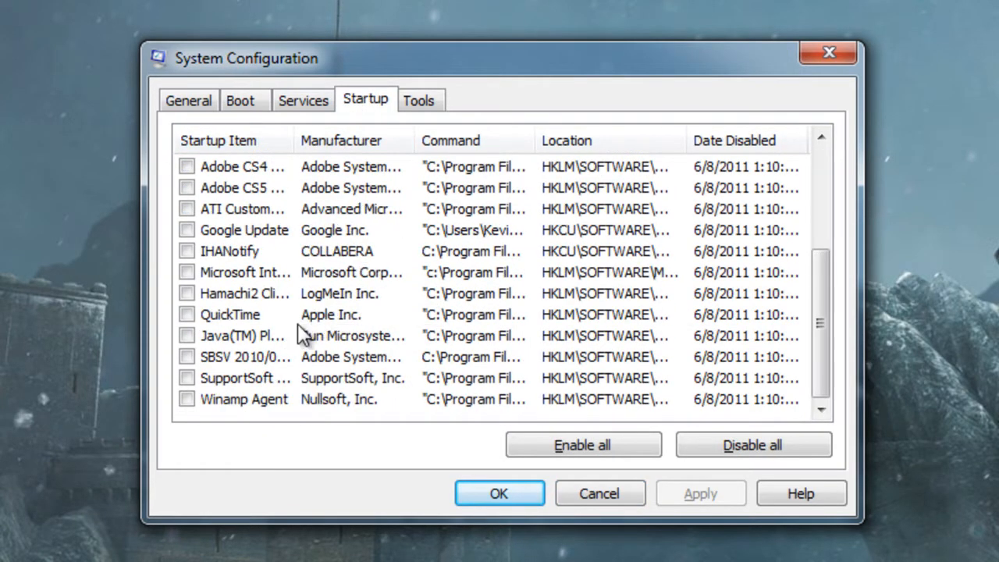
mouse_move(269, 351)
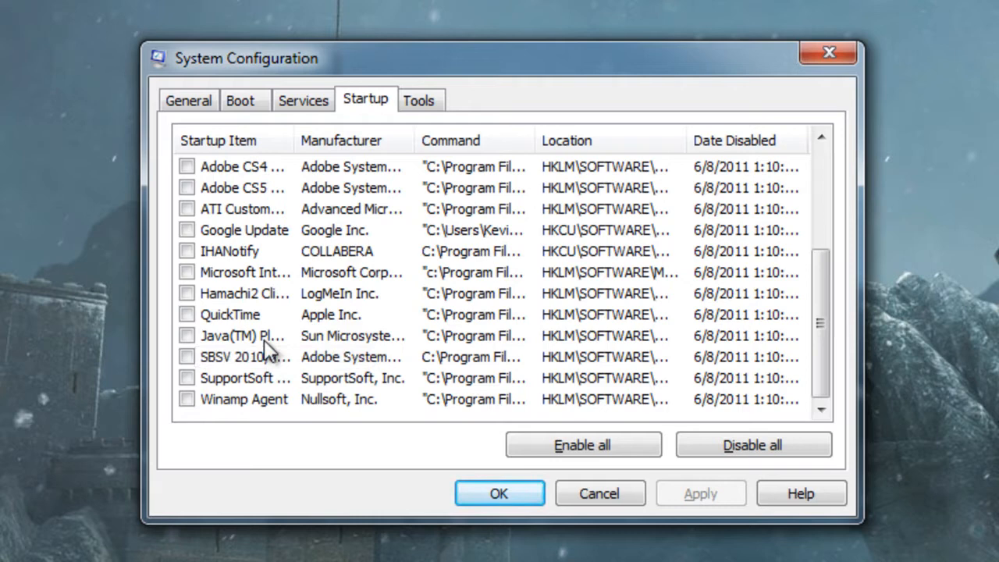
mouse_move(271, 348)
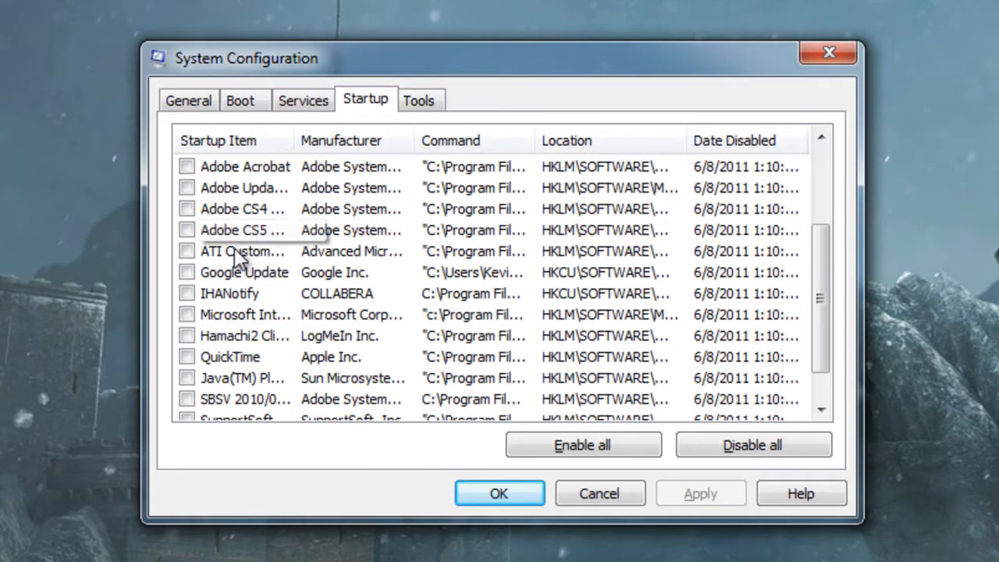
scroll("down", 3)
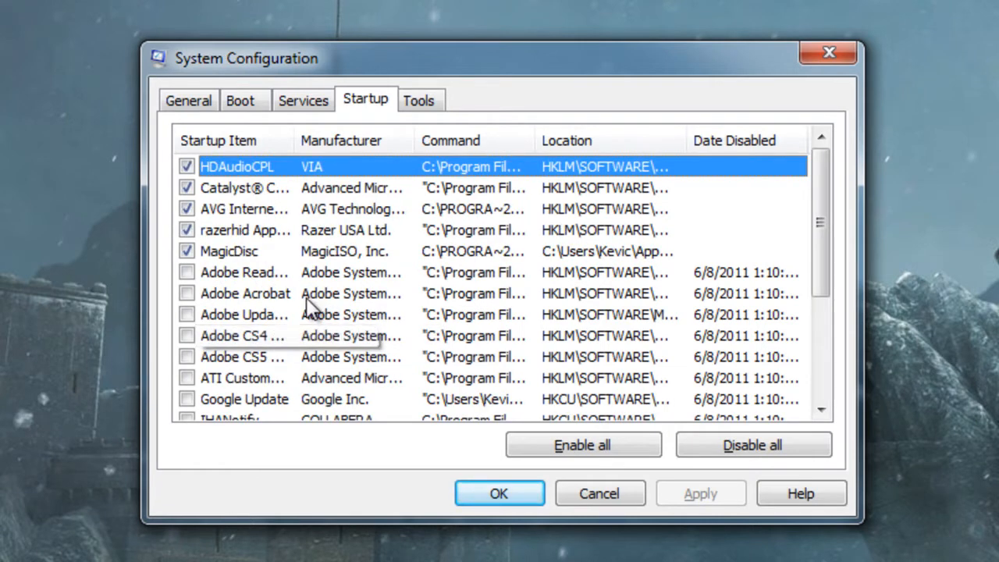
scroll("down", 3)
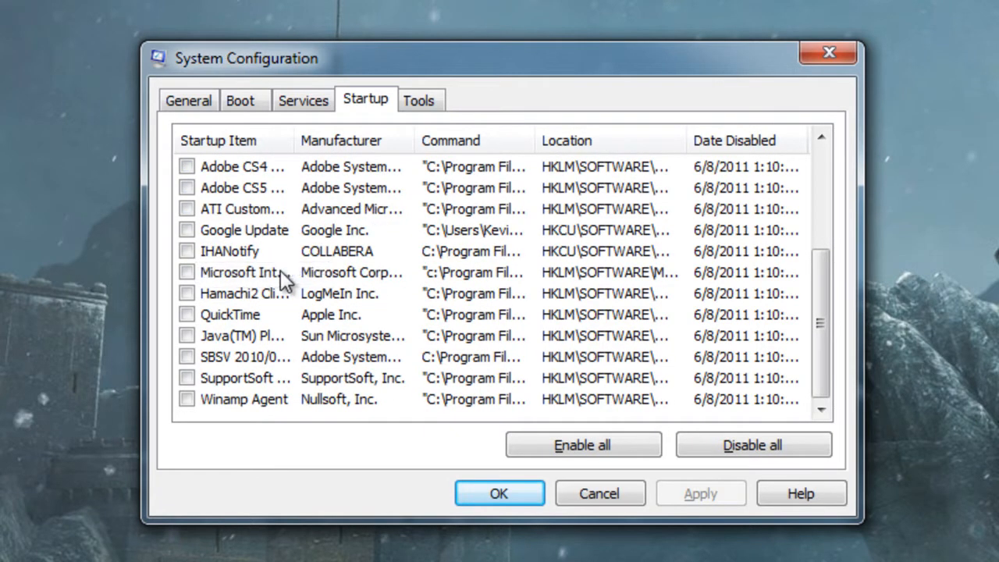
left_click(499, 492)
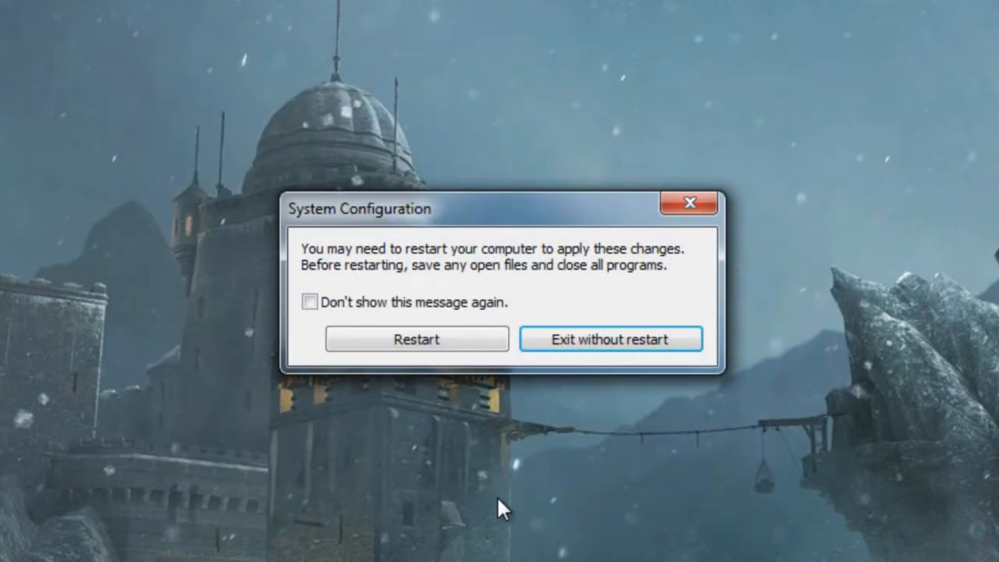
Exit without restart and start opening Registry Editor from the Start menu.
left_click(610, 338)
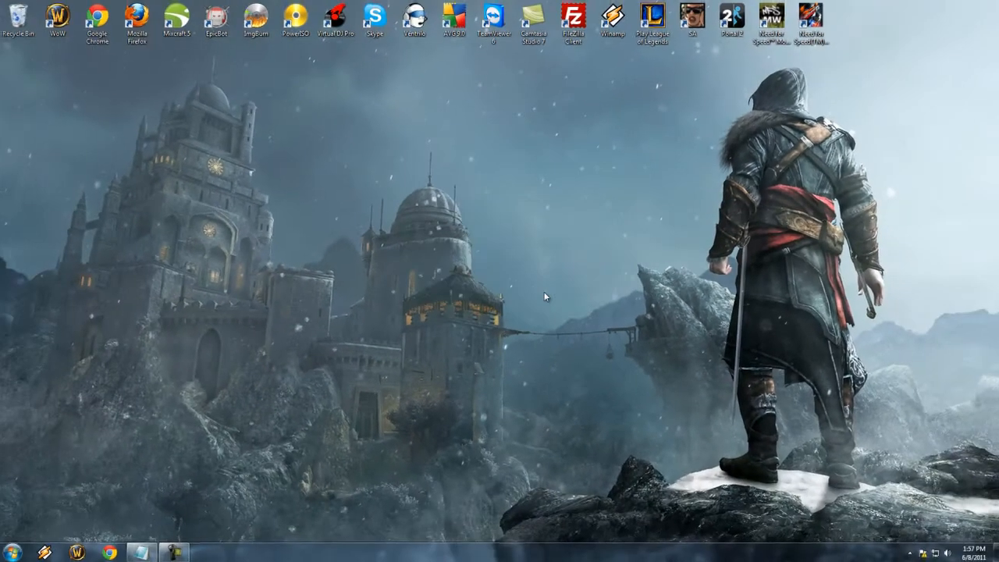
left_click(10, 549)
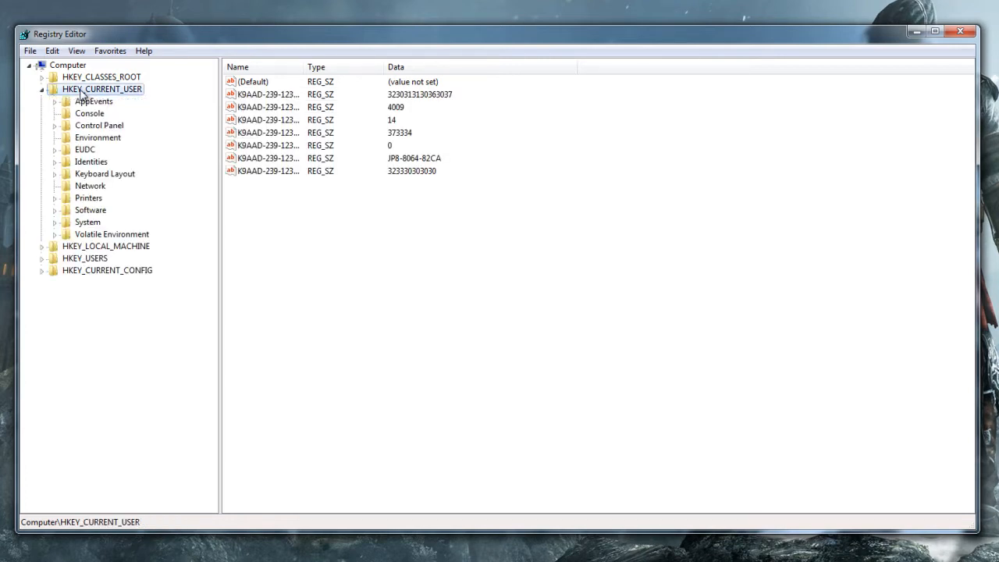
mouse_move(116, 125)
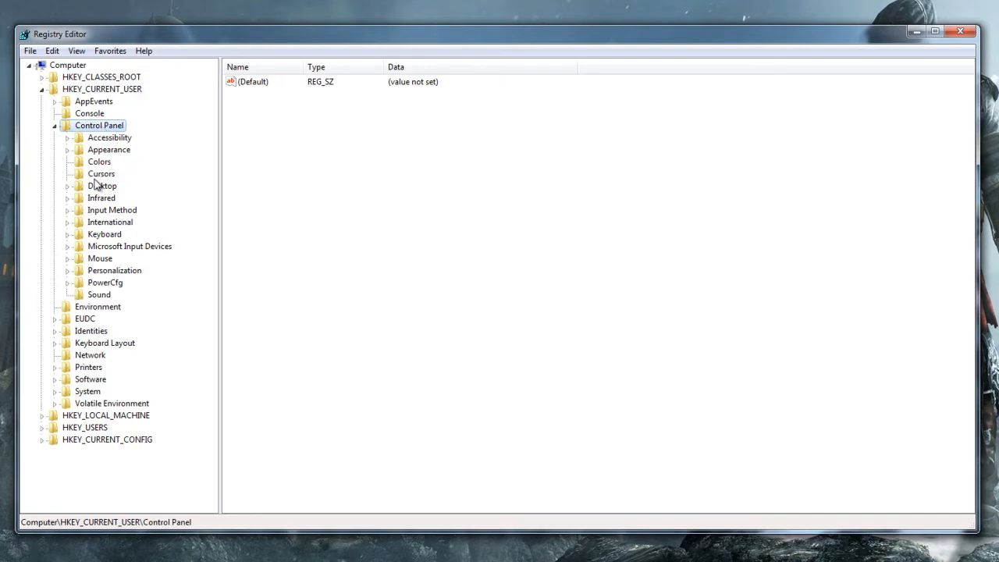
Set MenuShowDelay under HKEY_CURRENT_USER\Control Panel\Desktop to 0, then collapse Desktop.
left_click(102, 185)
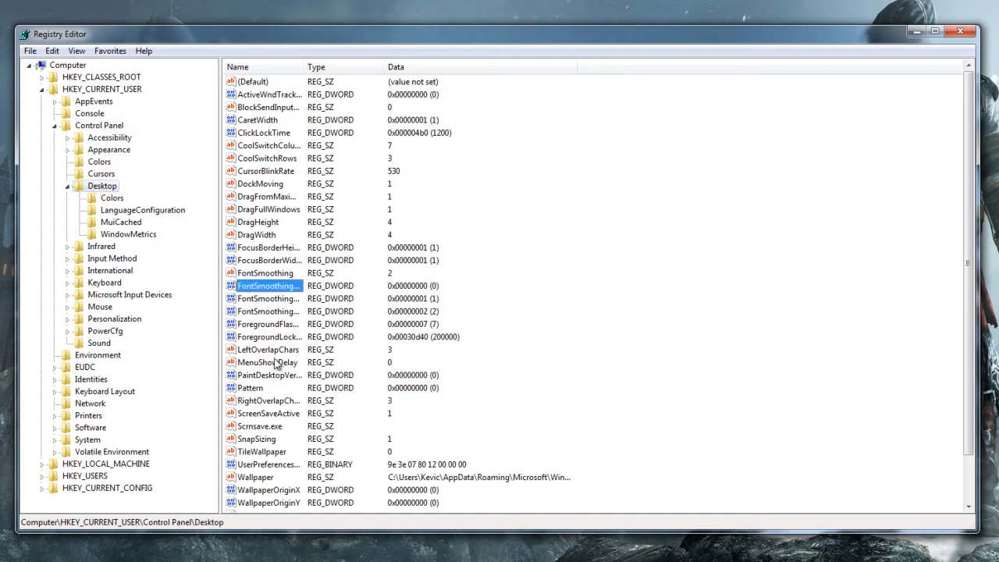
left_click(268, 362)
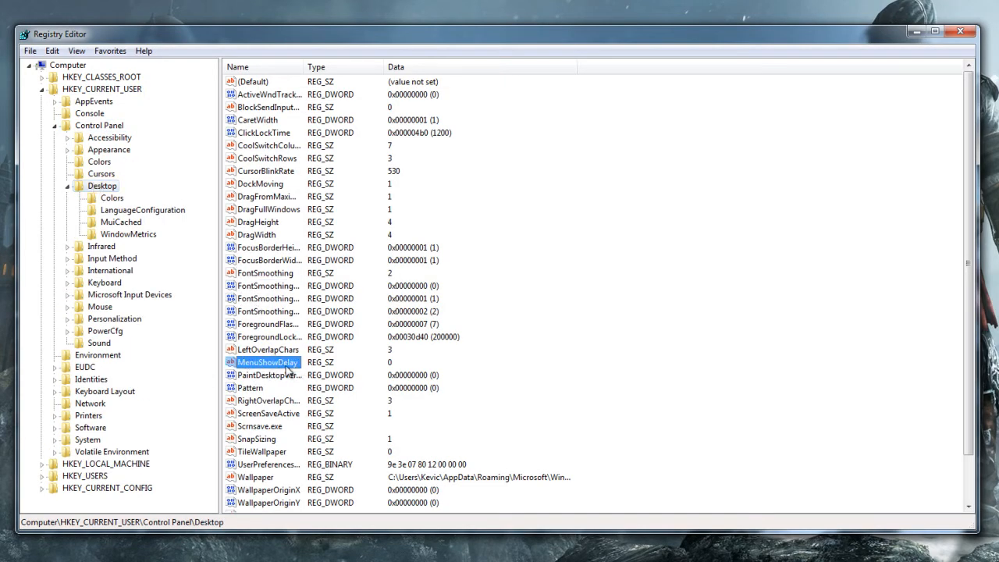
double_click(263, 361)
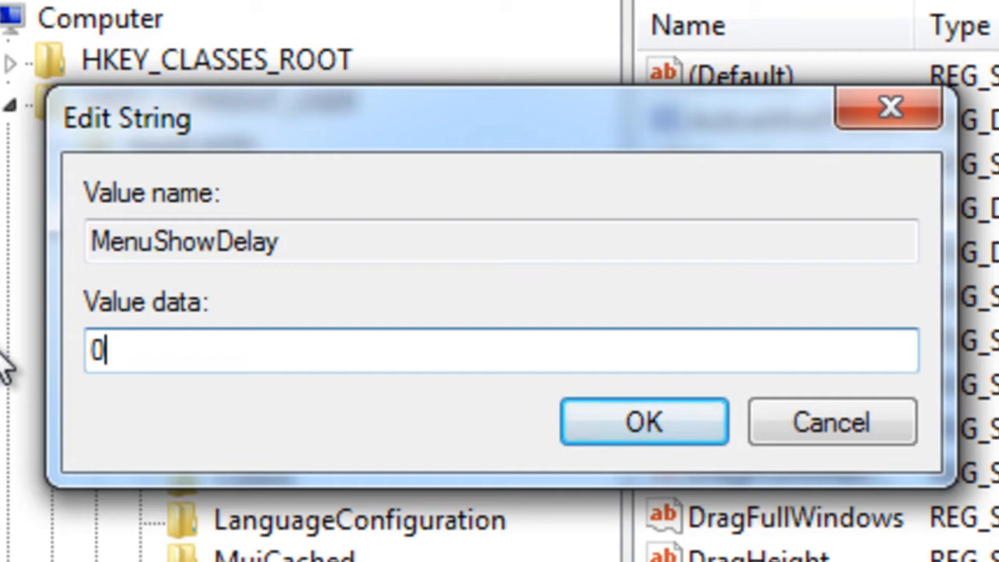
left_click(644, 421)
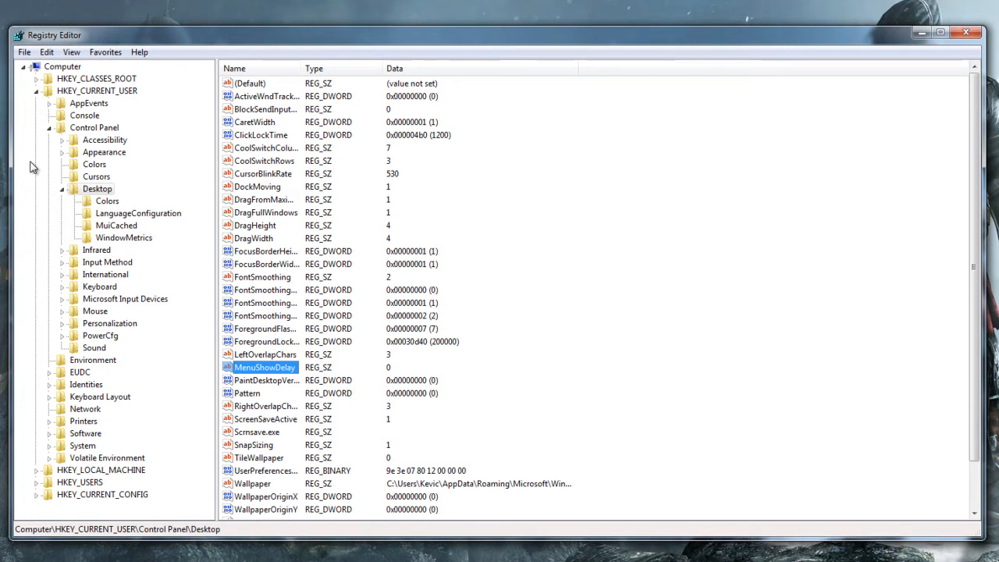
left_click(62, 189)
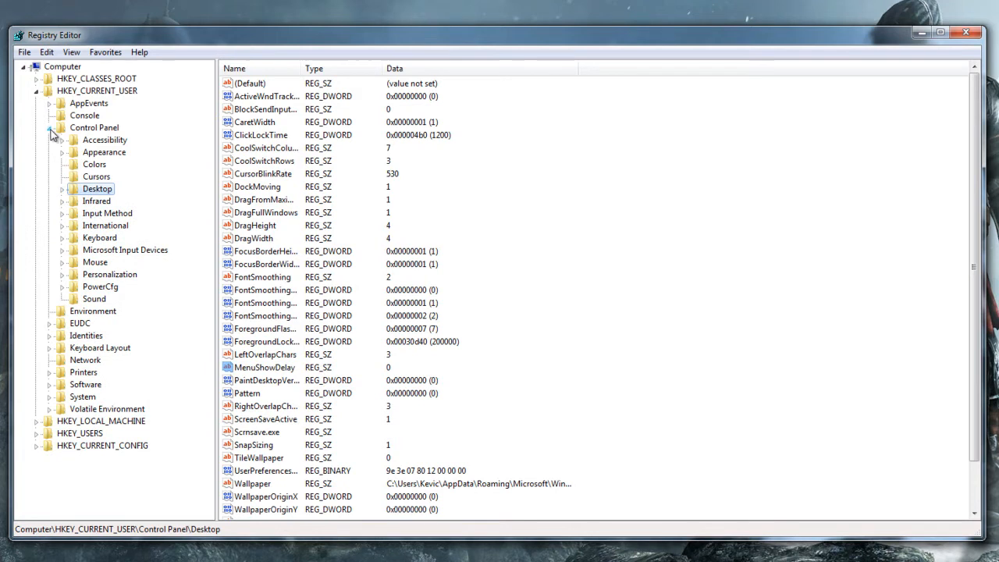
Set WaitToKillServiceTimeout under HKLM\SYSTEM\CurrentControlSet\Control to 2000.
left_click(38, 91)
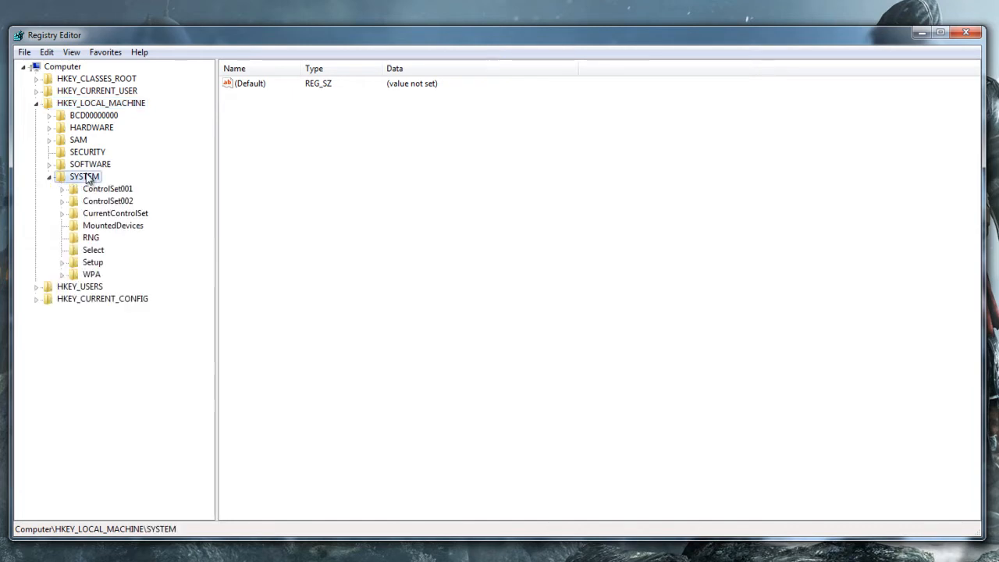
left_click(115, 213)
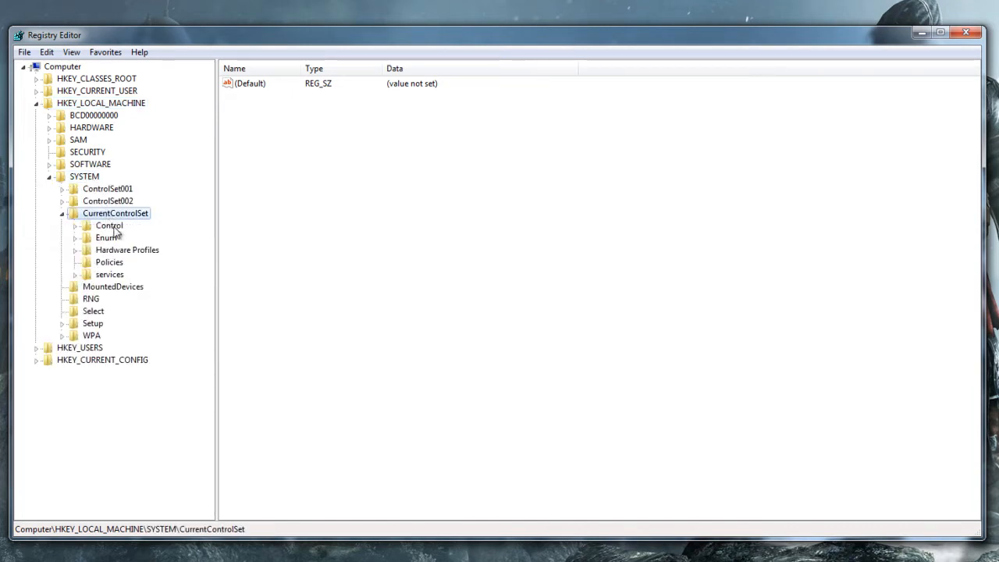
left_click(109, 226)
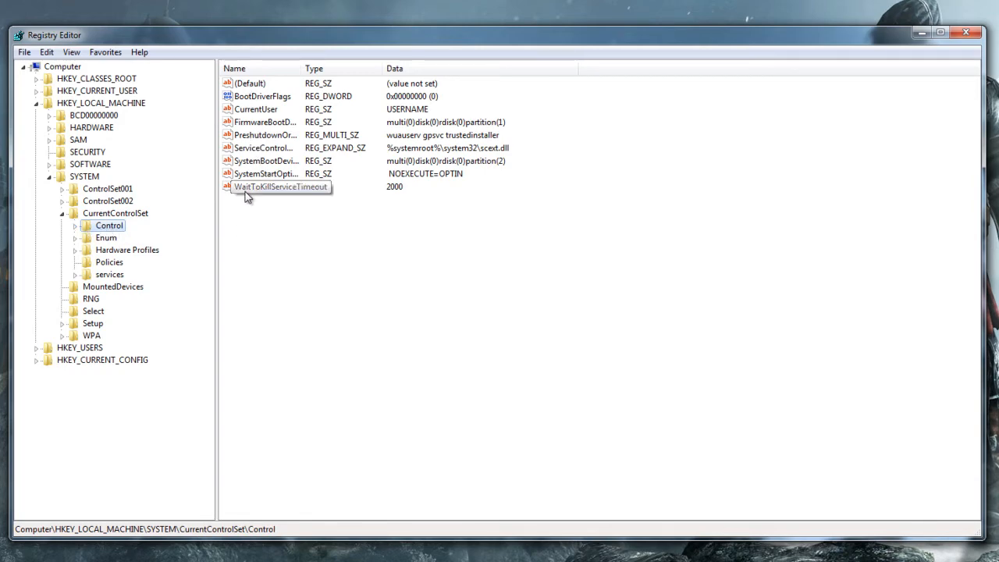
double_click(278, 187)
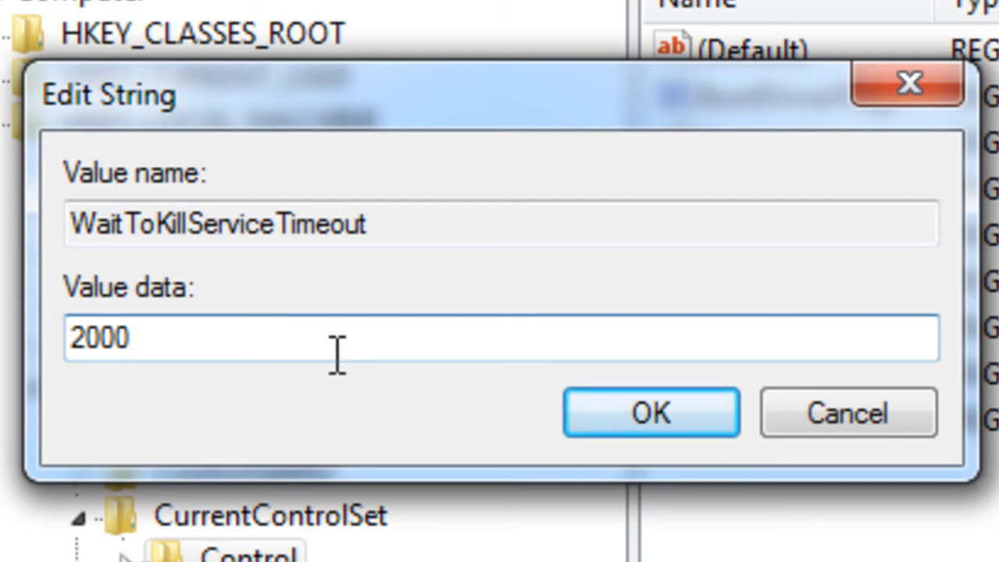
left_click(651, 412)
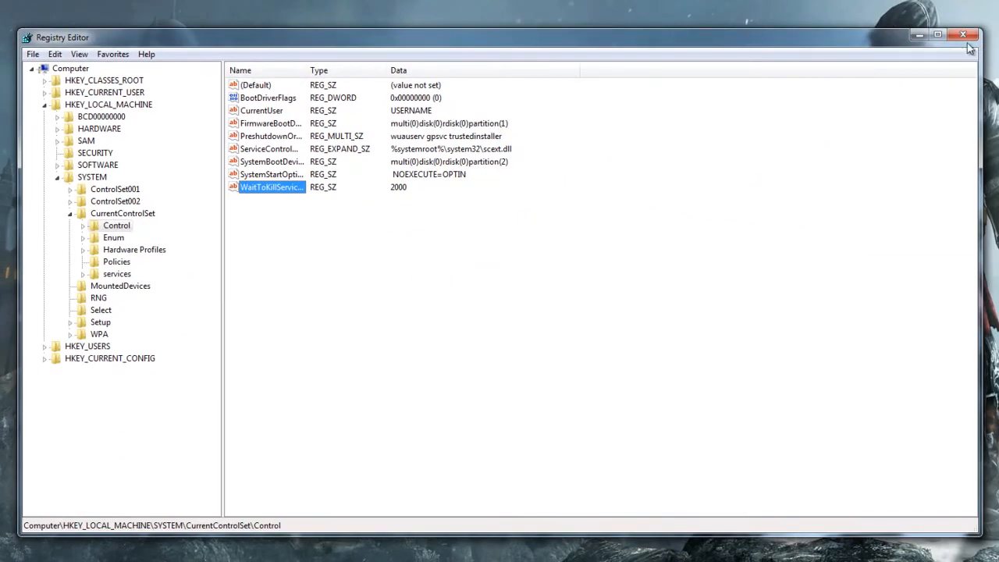